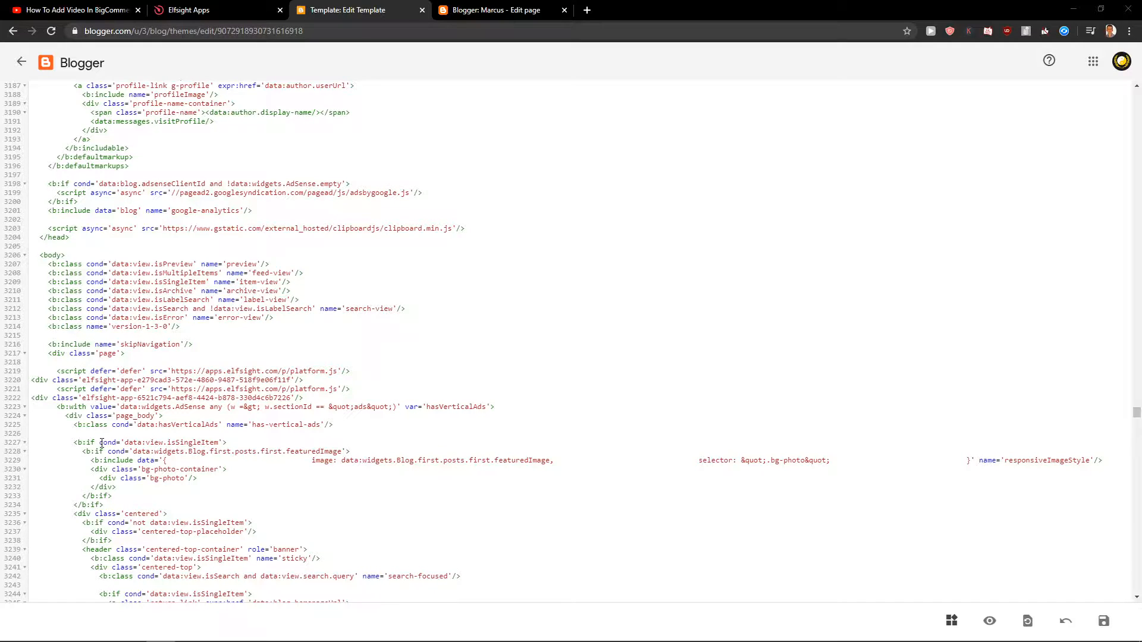
Switch to the YouTube tutorial video to view its description with the Elfsight link
left_click(77, 10)
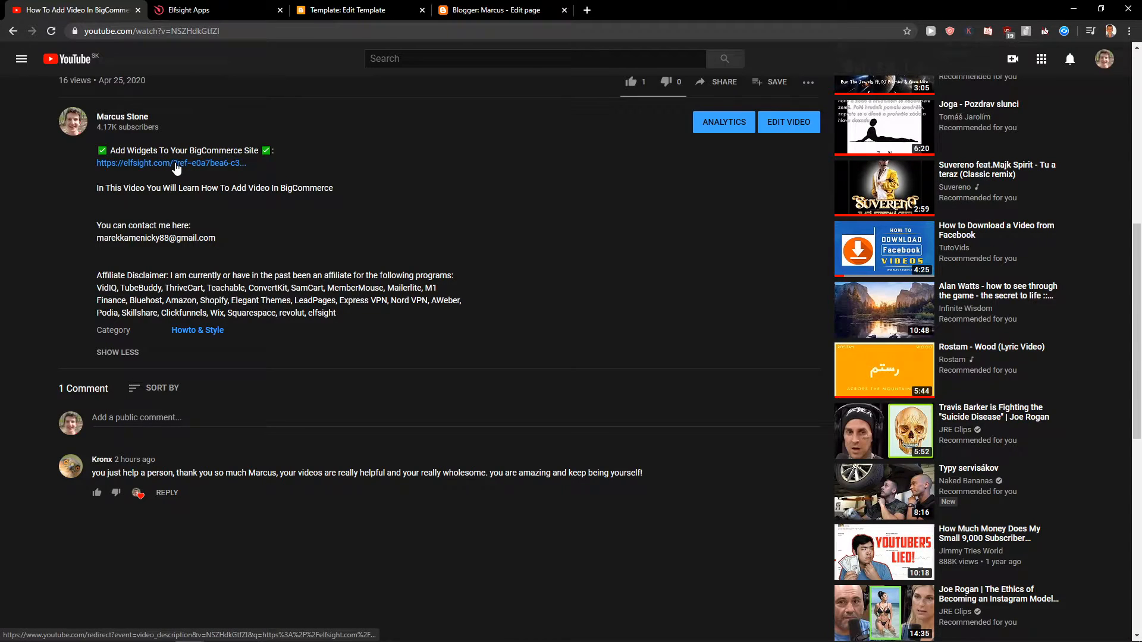
Follow the Elfsight affiliate link, go through Sign Up Free and log in to the Applications panel
left_click(171, 163)
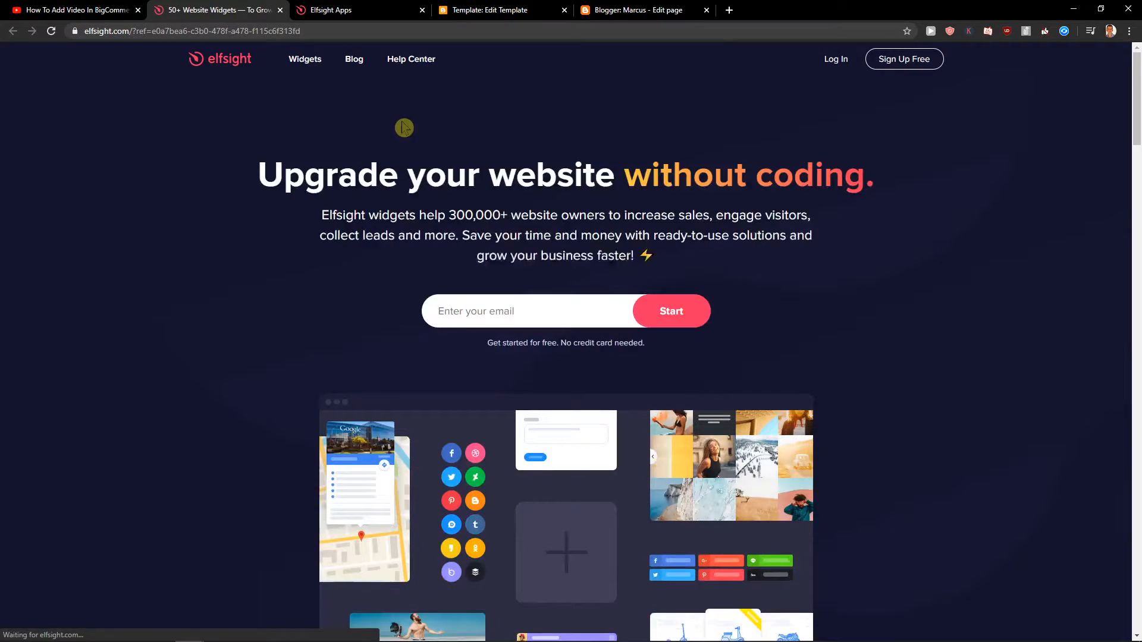
mouse_move(392, 128)
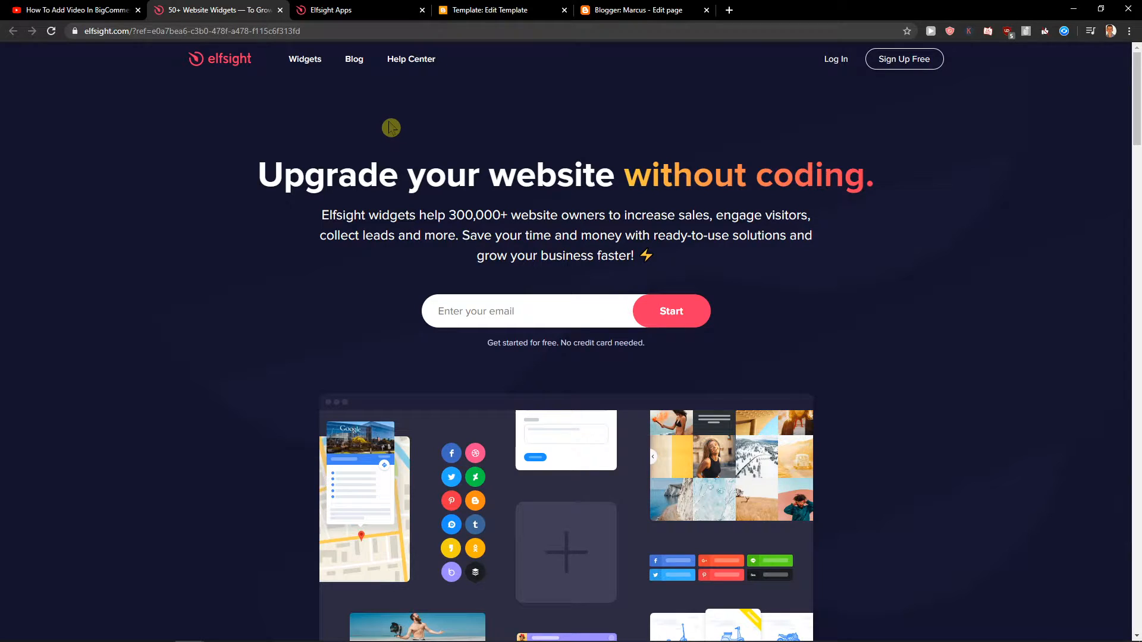
mouse_move(388, 127)
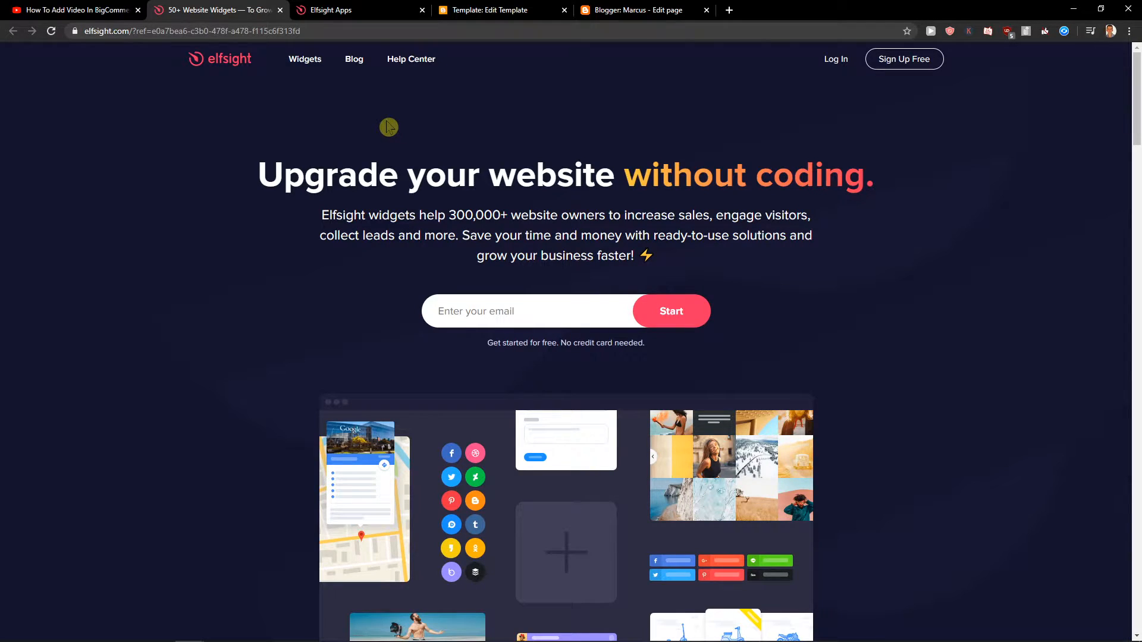
mouse_move(404, 124)
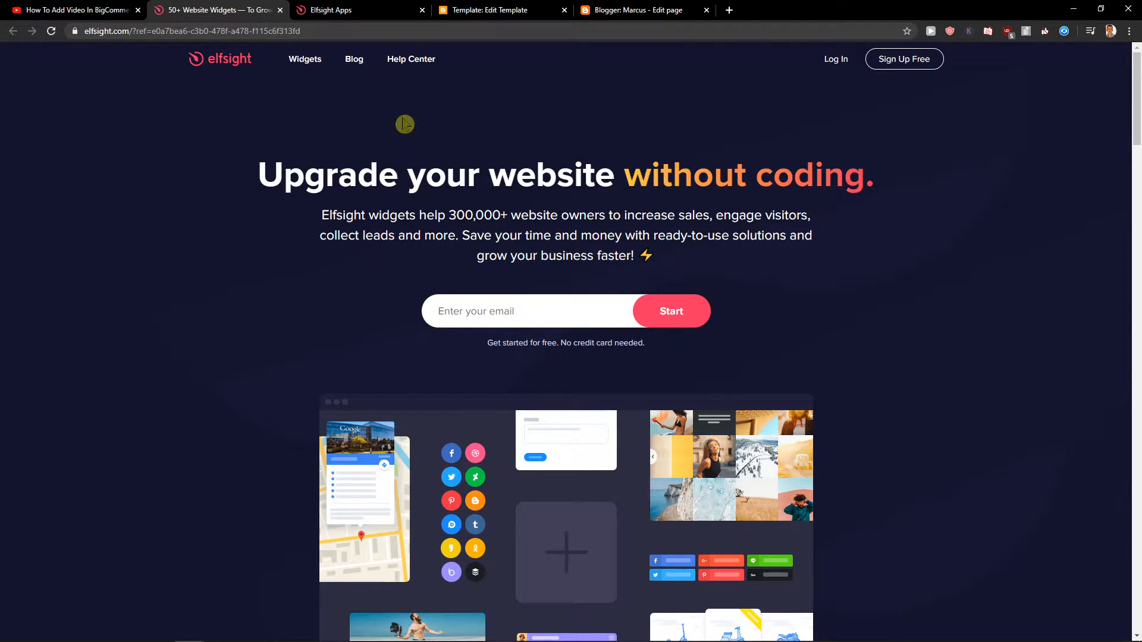
mouse_move(900, 71)
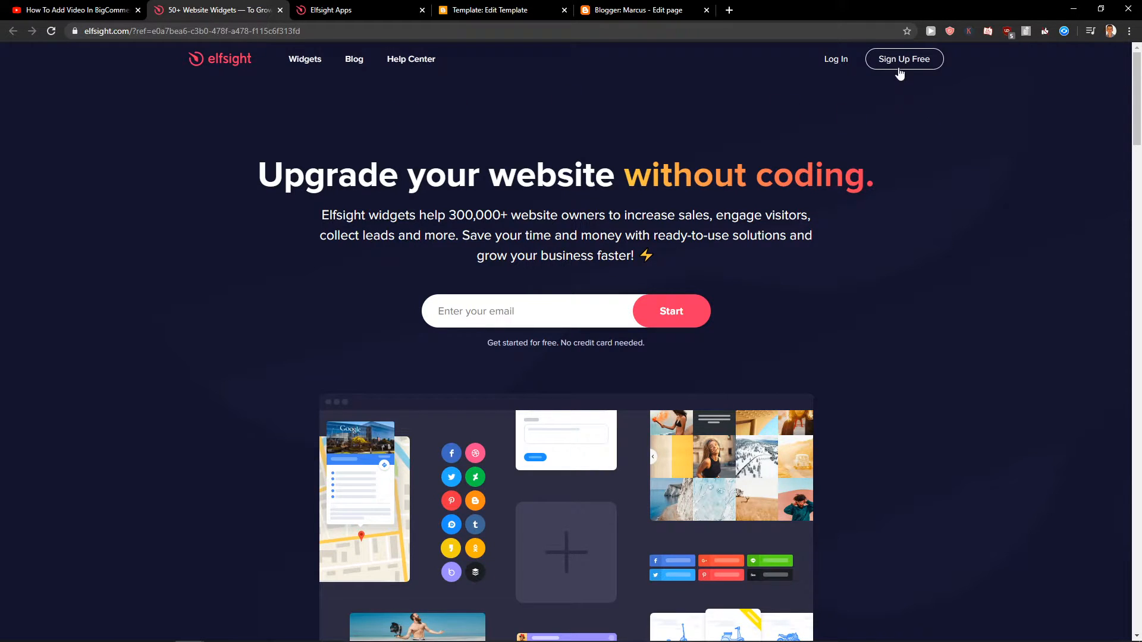
left_click(904, 60)
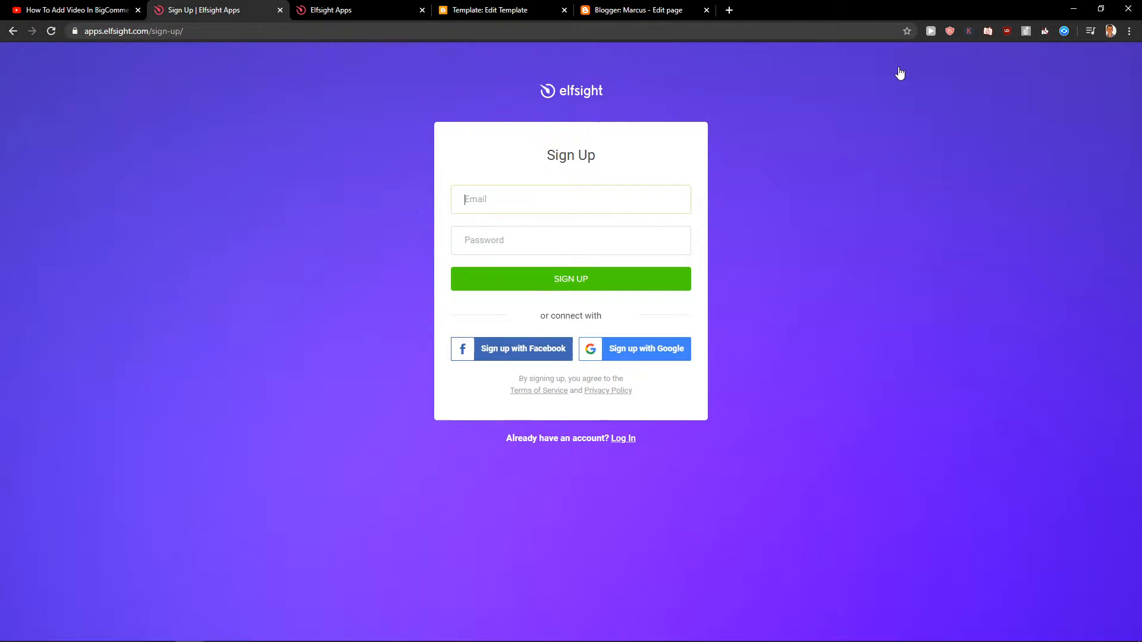
left_click(571, 199)
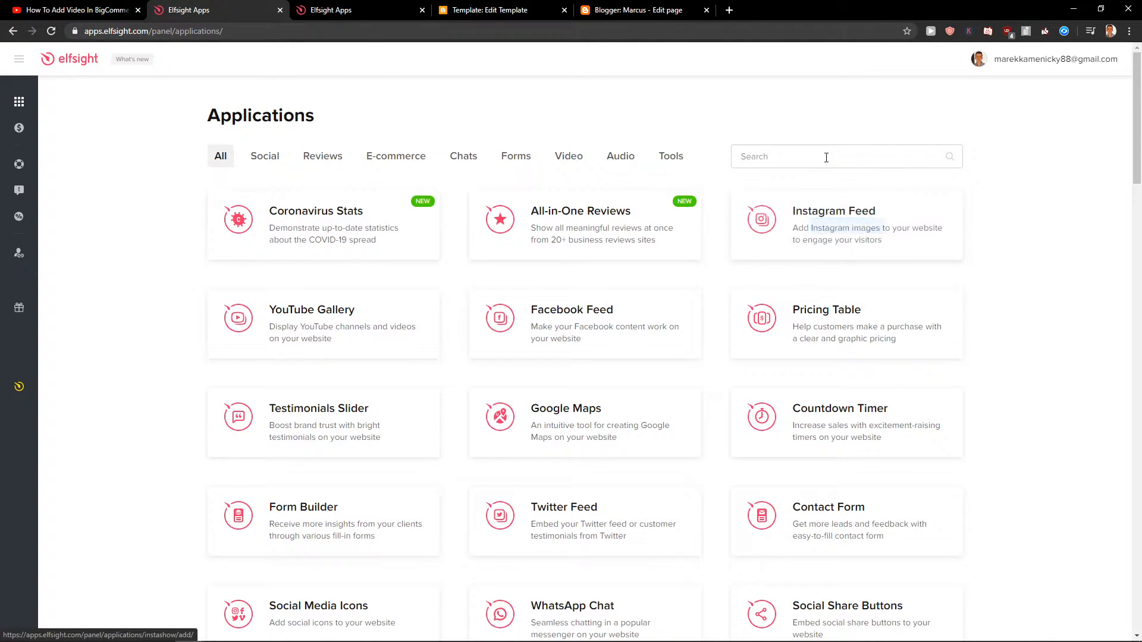
Search 'whatsapp', create a WhatsApp Chat widget and continue with the General template
type("whatsapp")
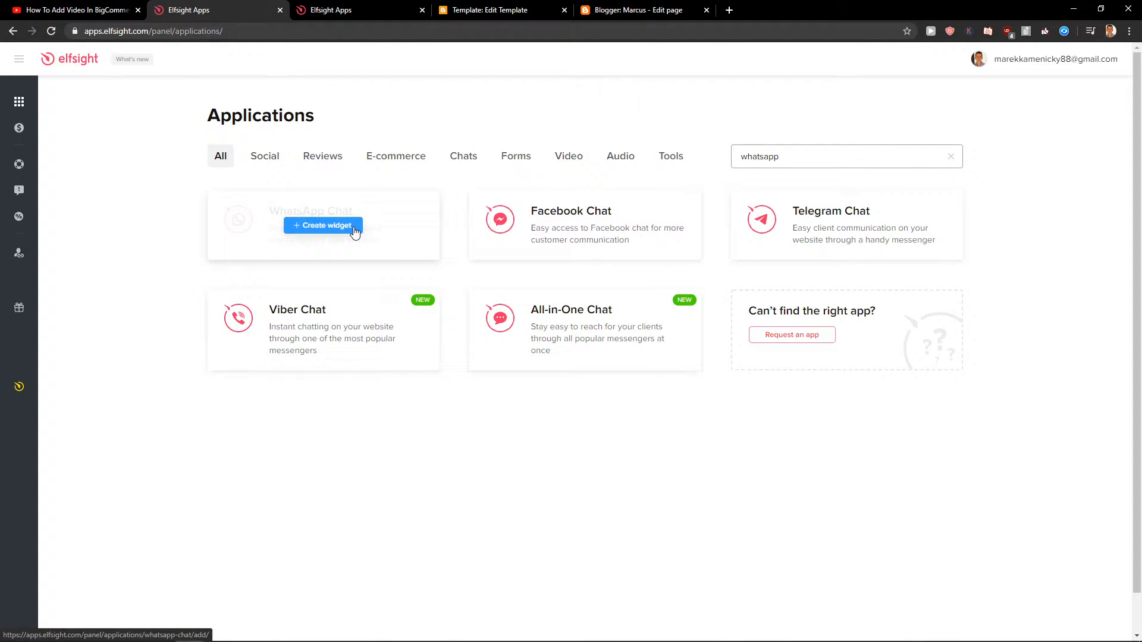
left_click(323, 226)
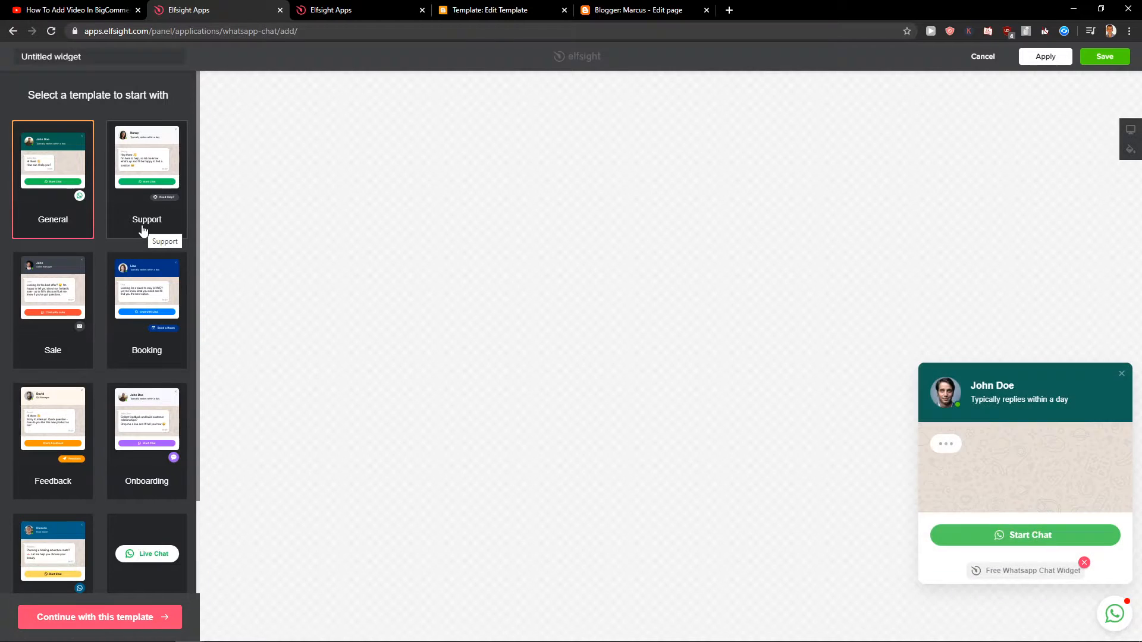
left_click(146, 419)
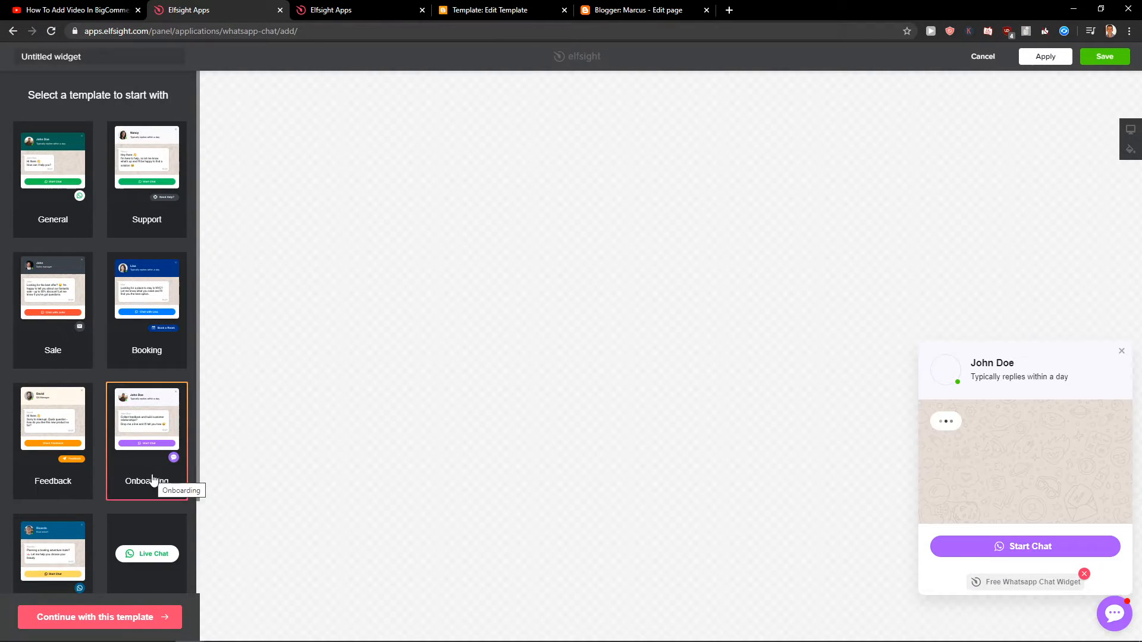
left_click(53, 161)
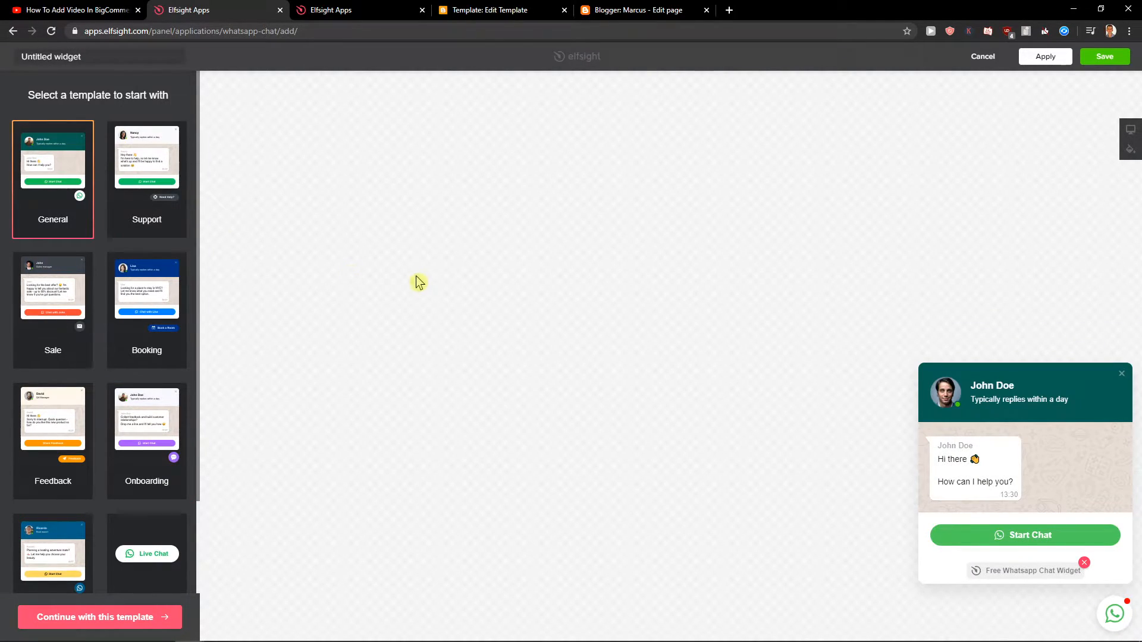
left_click(100, 617)
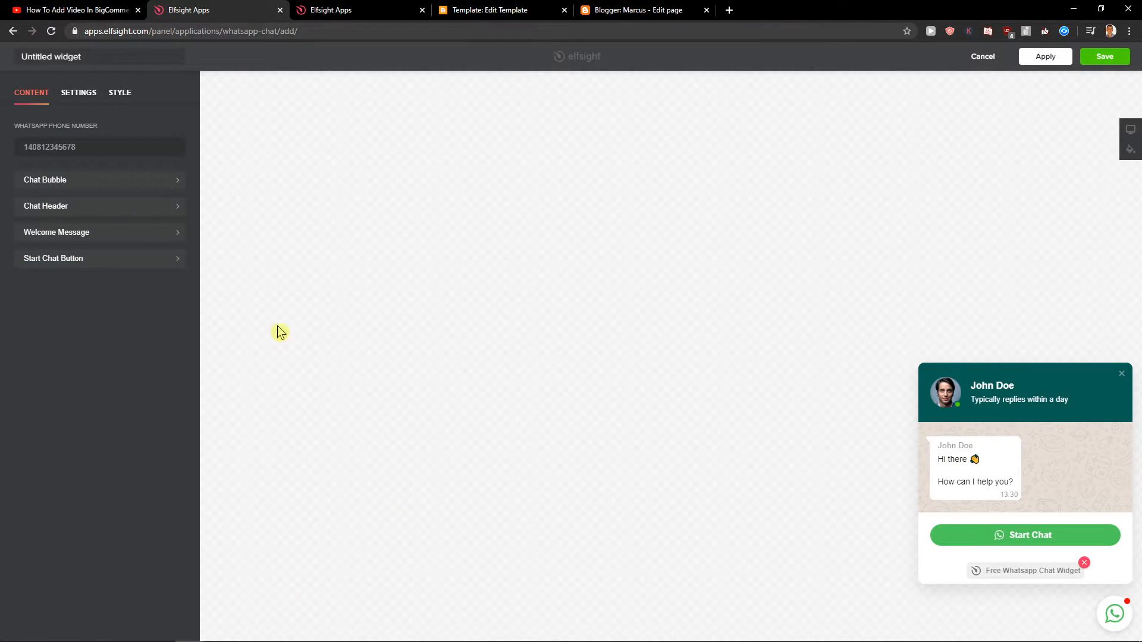
Review the widget's phone number, welcome message and chat display settings
left_click(94, 147)
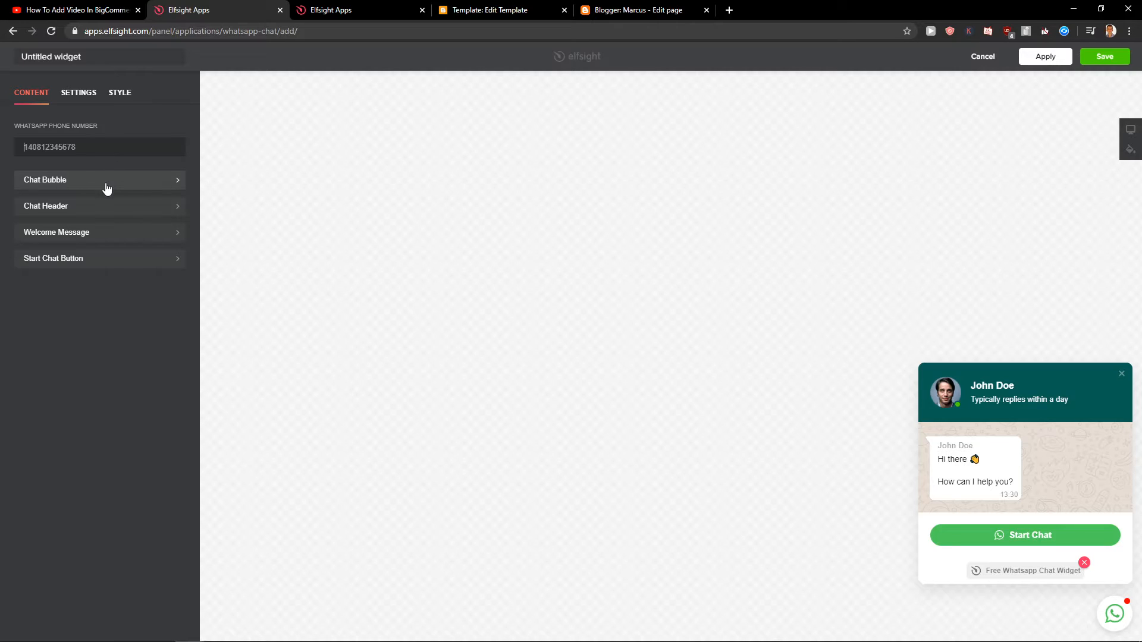
left_click(100, 179)
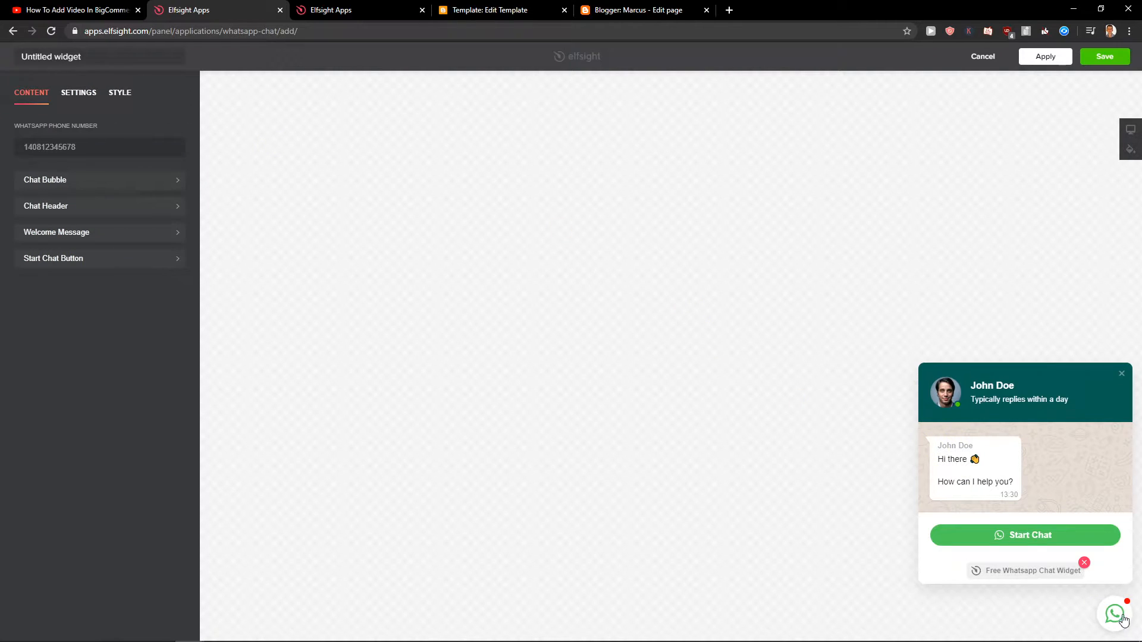
left_click(56, 232)
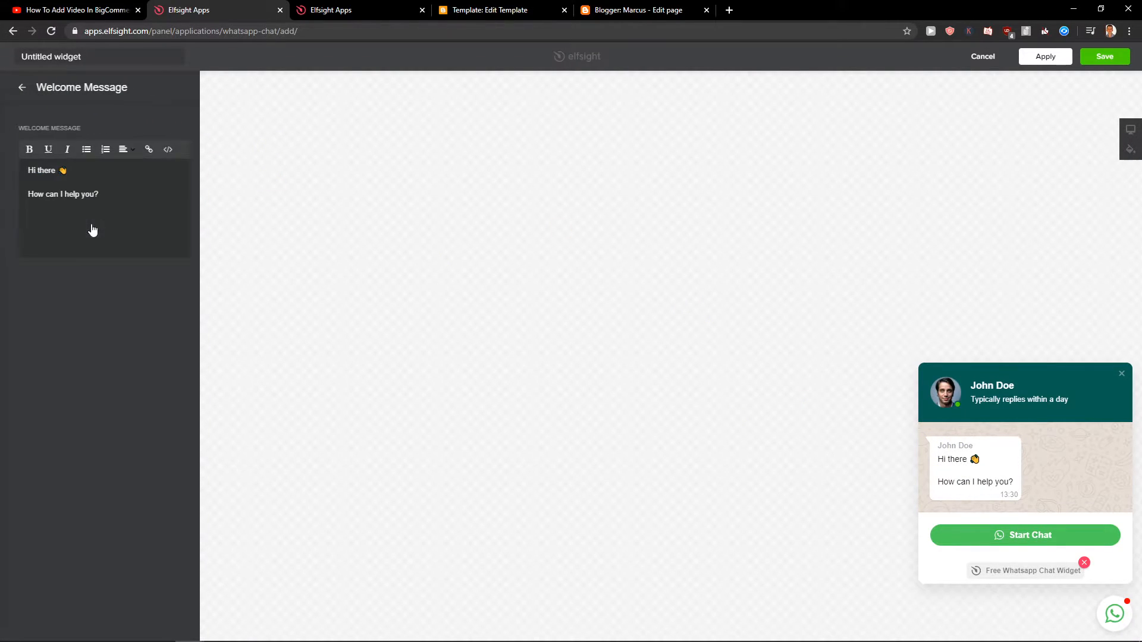
left_click(78, 93)
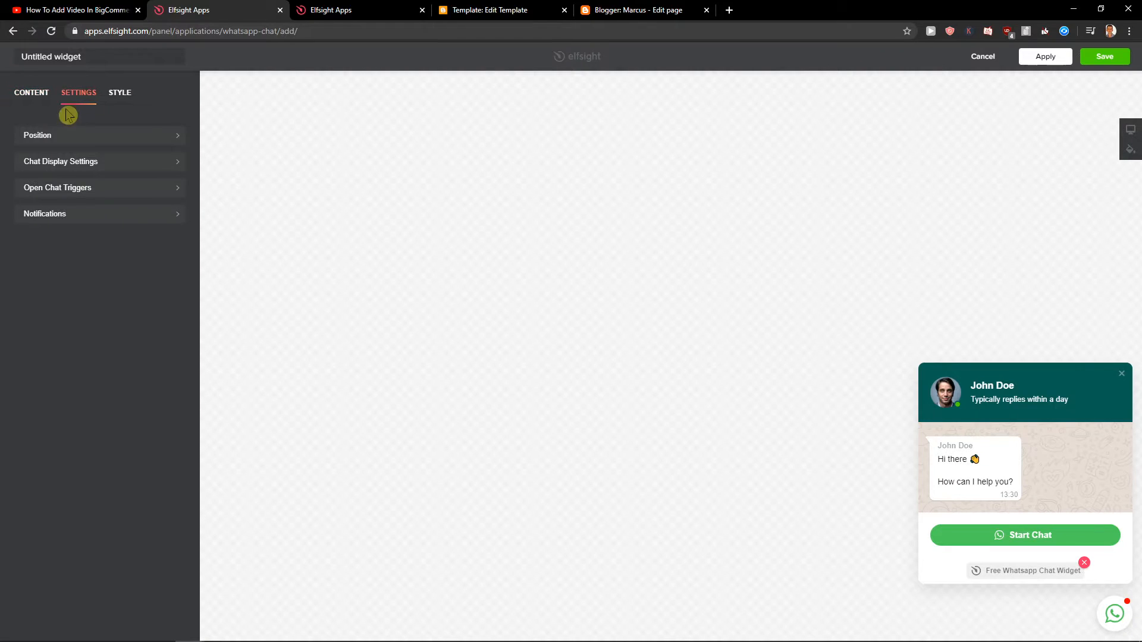
left_click(60, 162)
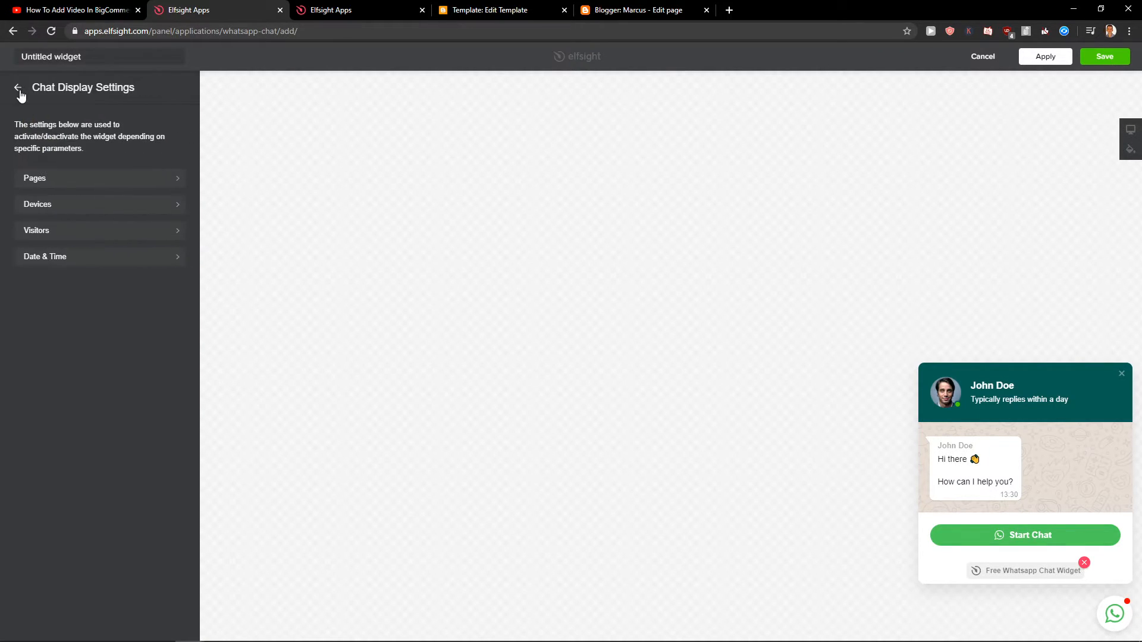
left_click(18, 88)
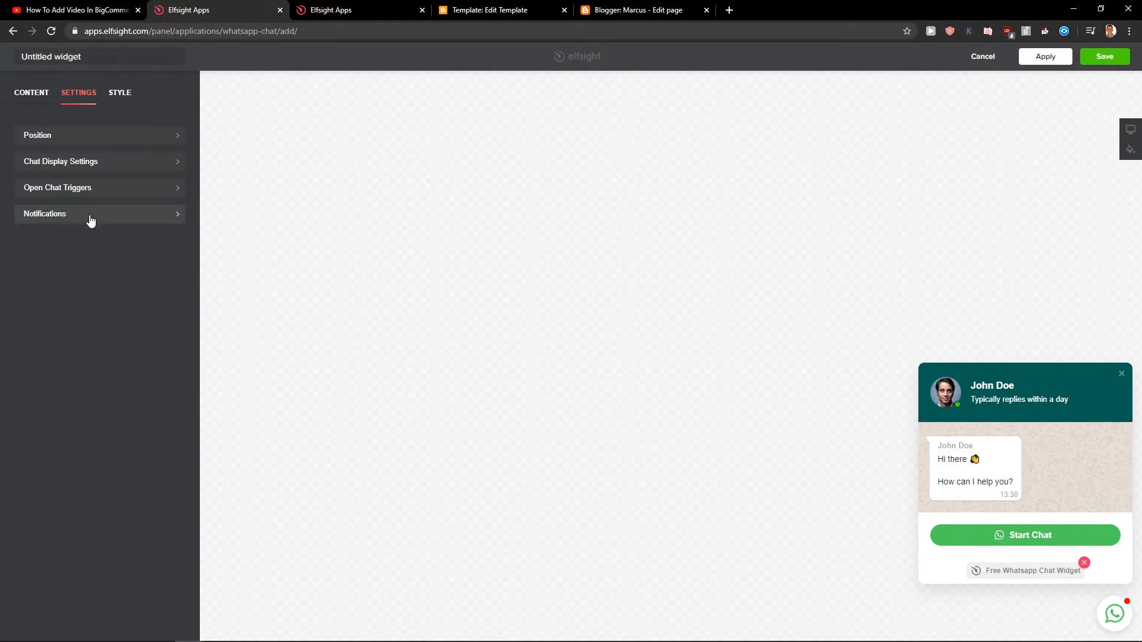
Review the styling and colour options, save the widget and switch to the applications catalogue
left_click(119, 93)
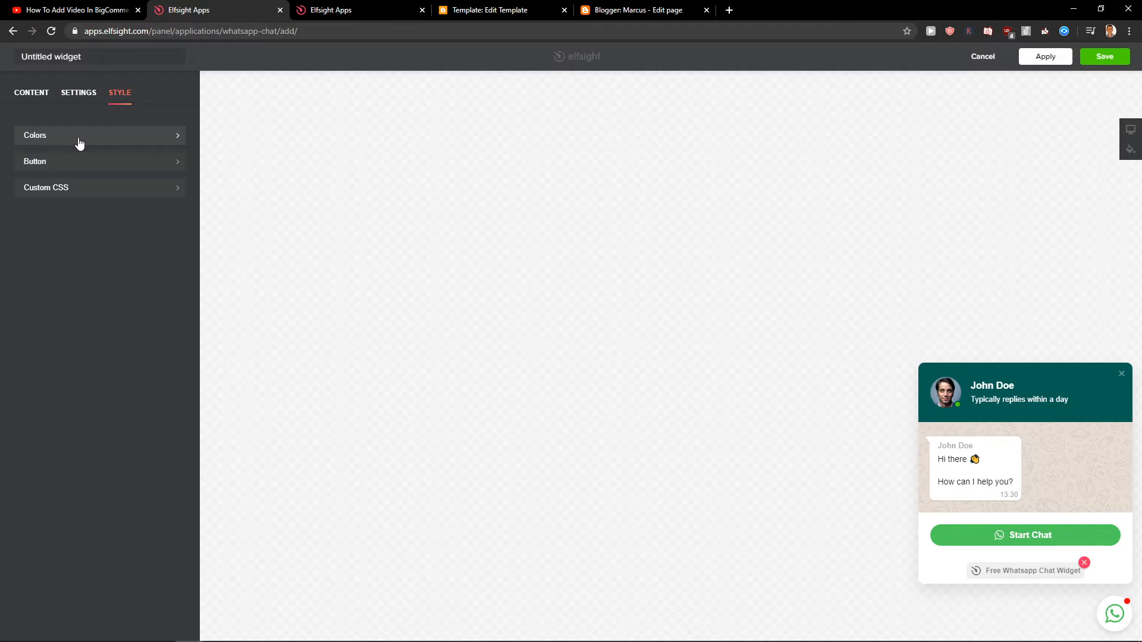
left_click(79, 134)
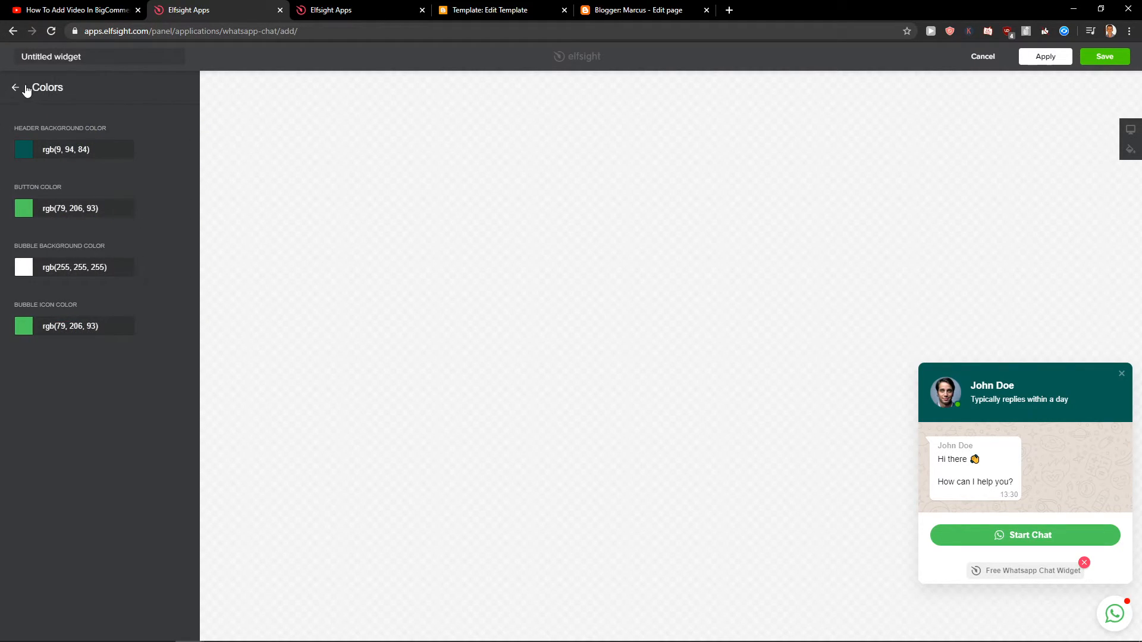
left_click(14, 88)
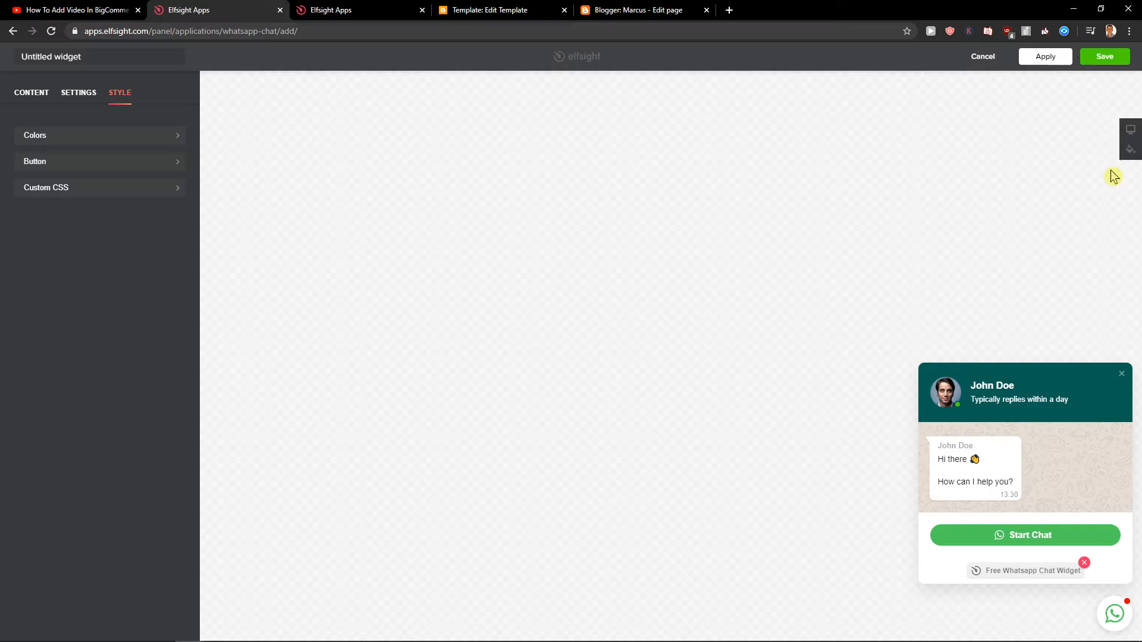
left_click(1104, 56)
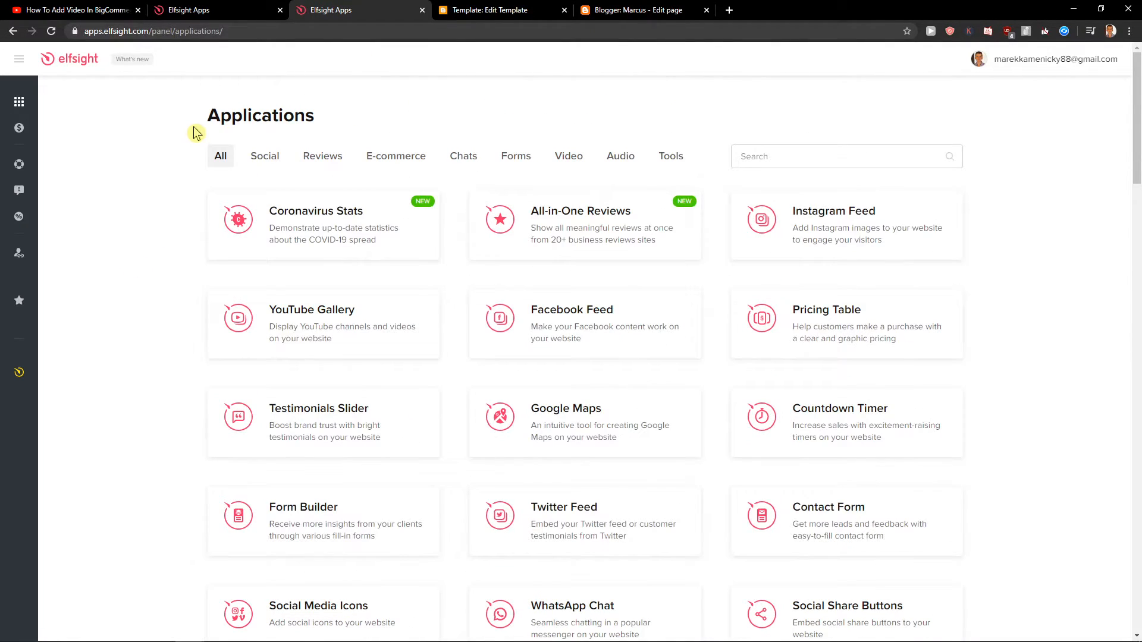
Return to the new WhatsApp Chat widget and scroll the plan choices, keeping the free Lite plan
left_click(572, 613)
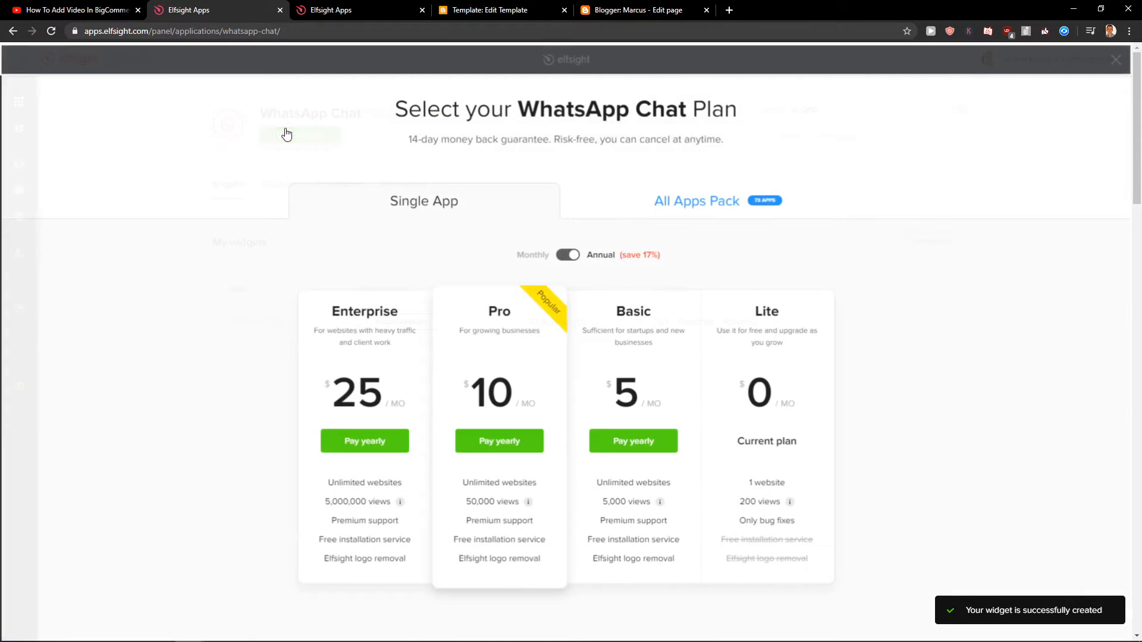
scroll("down", 3)
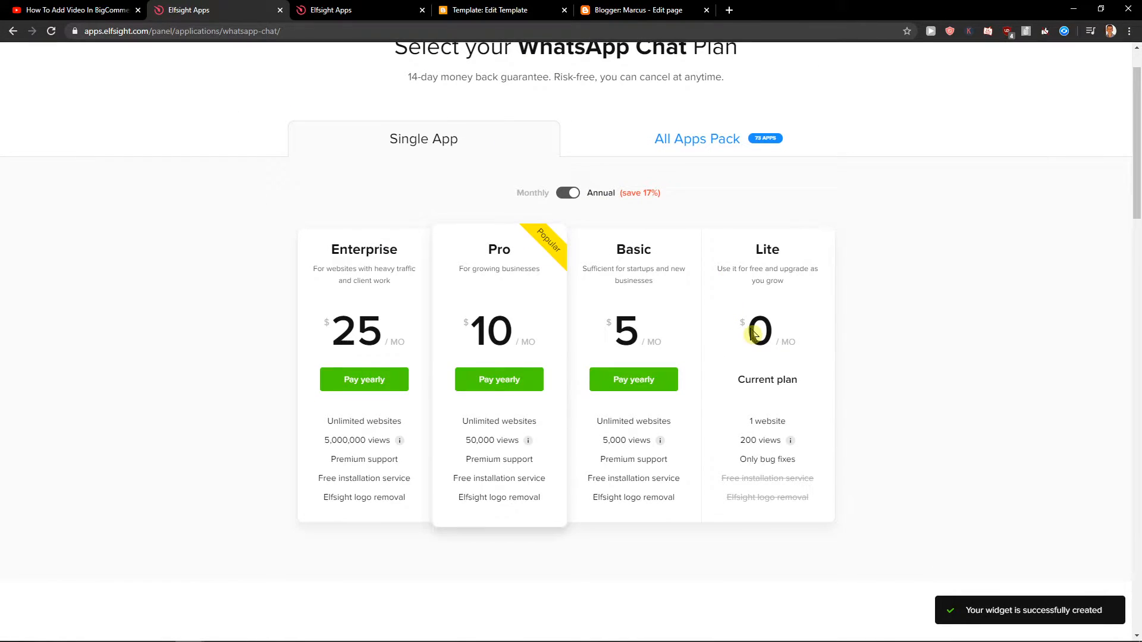
mouse_move(774, 315)
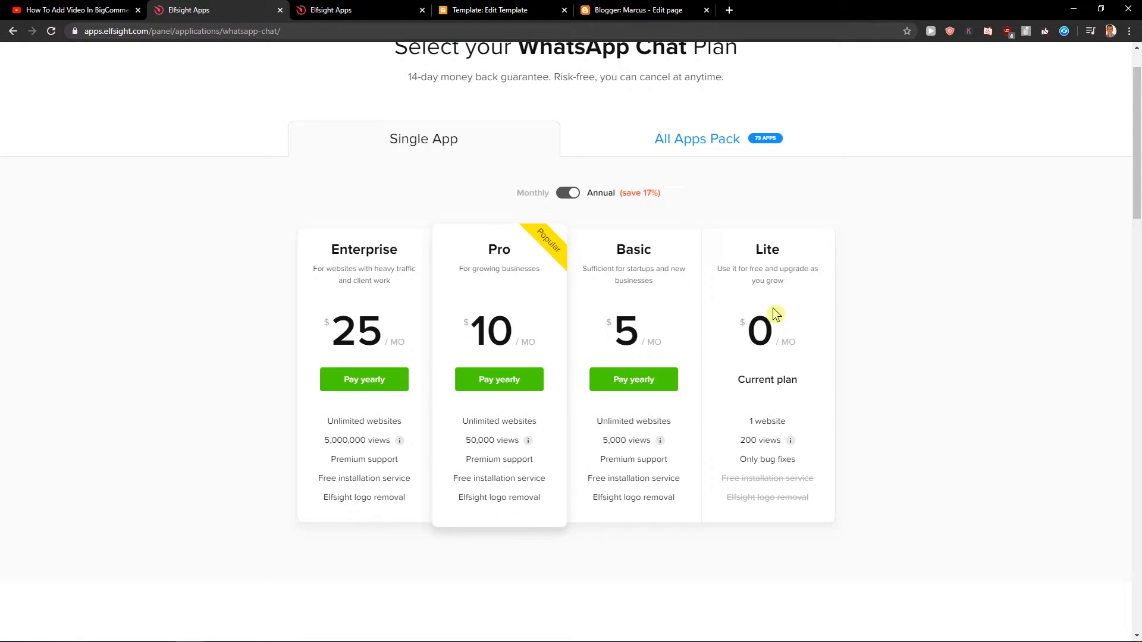
mouse_move(779, 253)
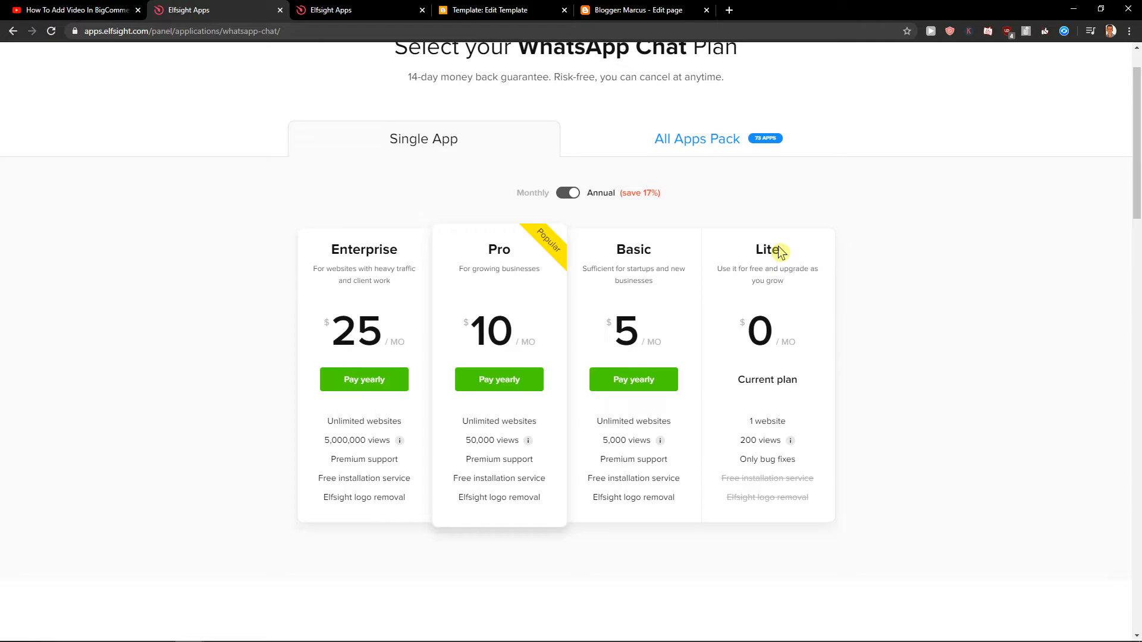
mouse_move(703, 258)
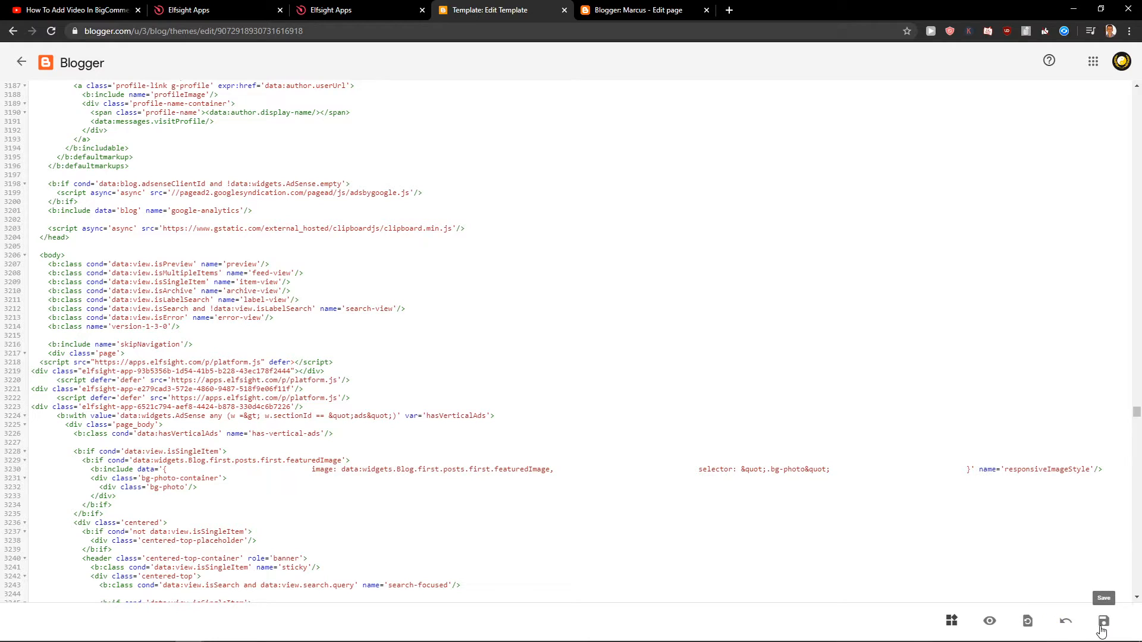
Save the Blogger theme HTML with the Elfsight scripts and preview the blog
left_click(1104, 621)
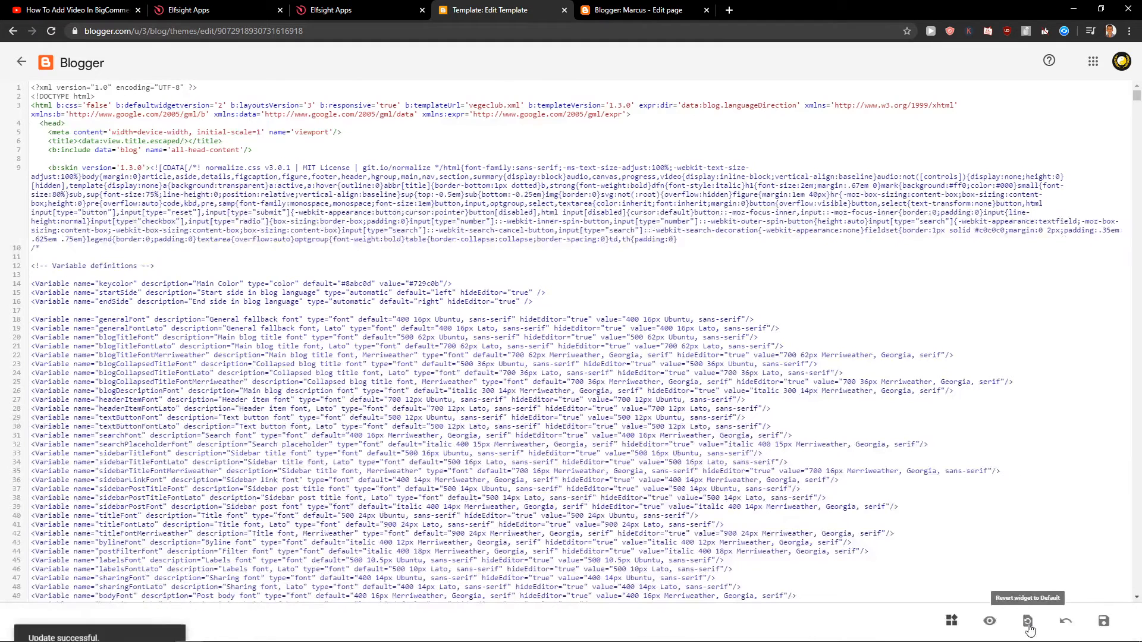
left_click(990, 621)
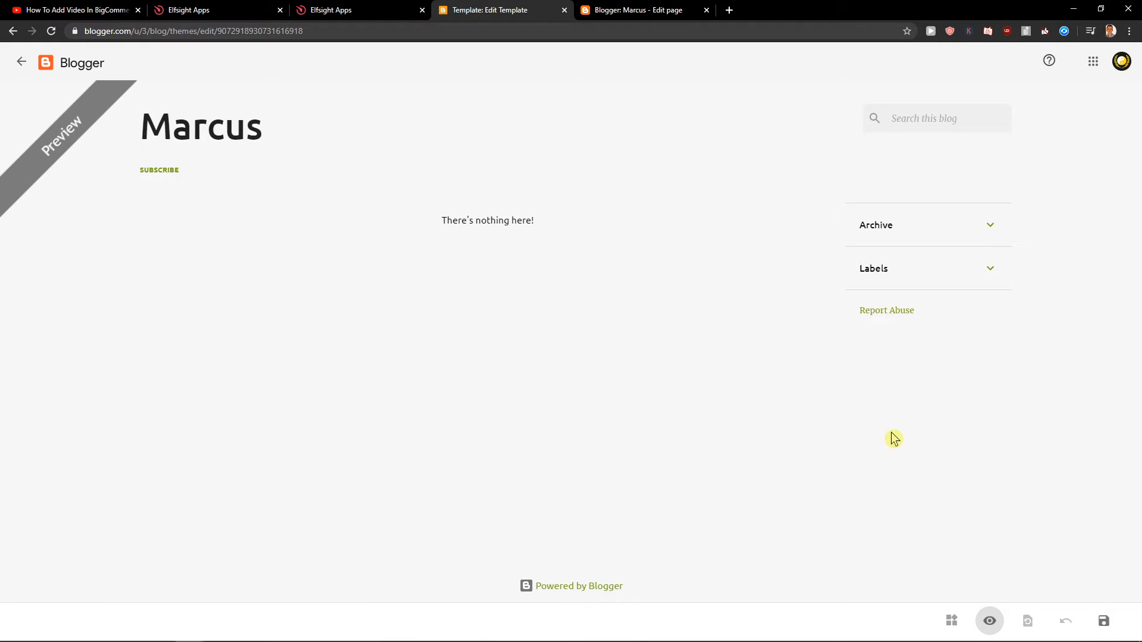
Open the WhatsApp chat bubble on the blog preview, then return to the Elfsight dashboard
left_click(1115, 576)
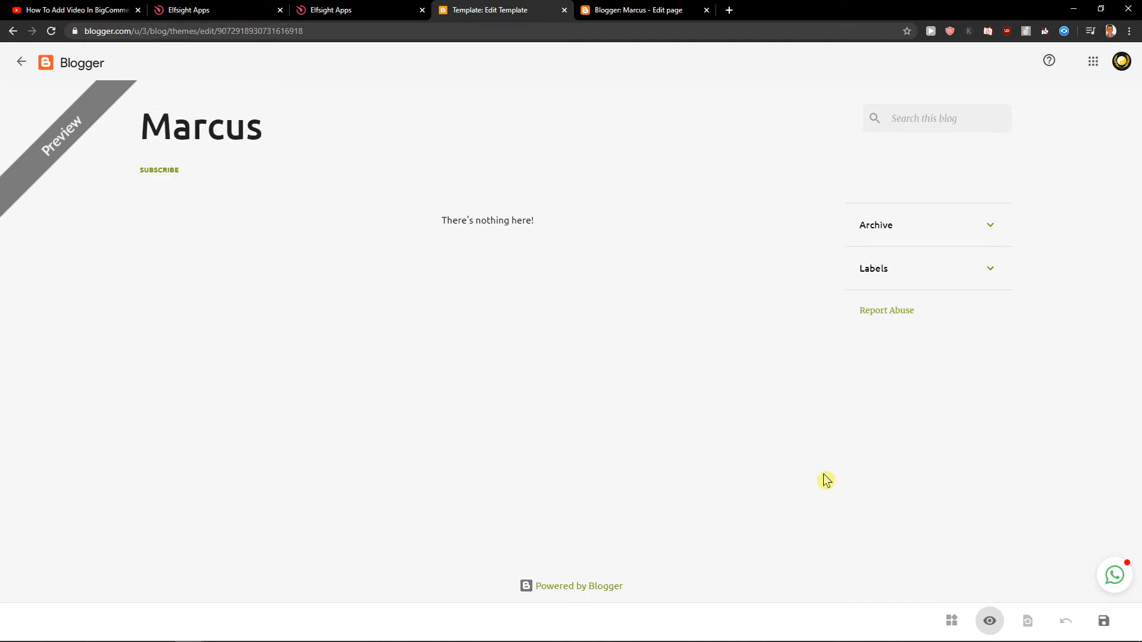
left_click(1114, 575)
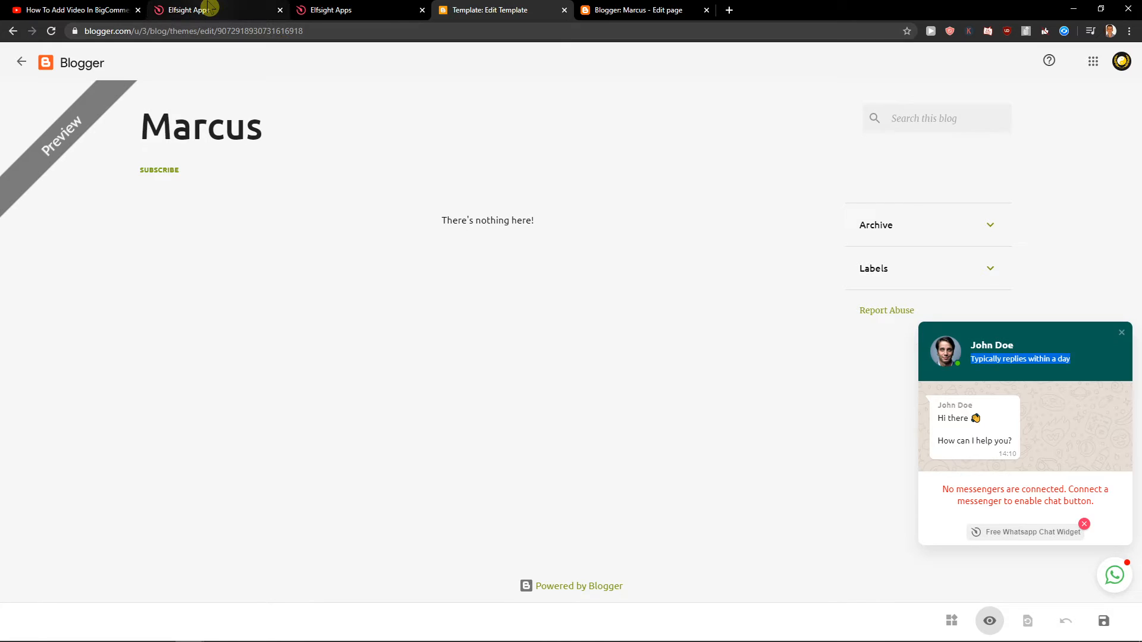
left_click(202, 9)
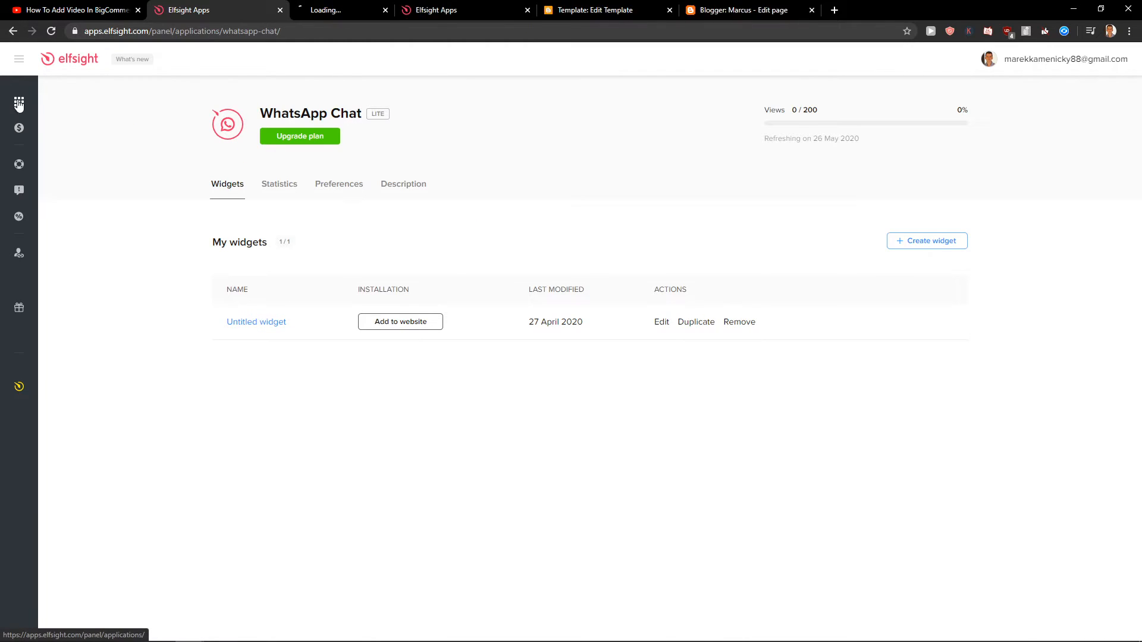
Browse the full Elfsight applications catalogue to the end and back toward the top
left_click(18, 102)
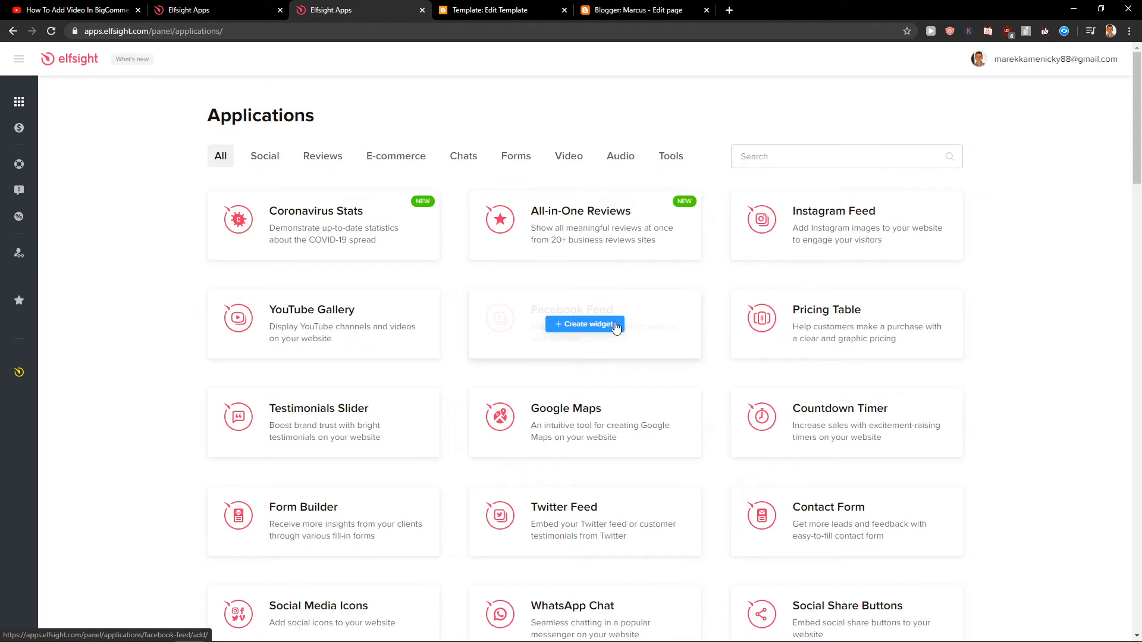
scroll("down", 3)
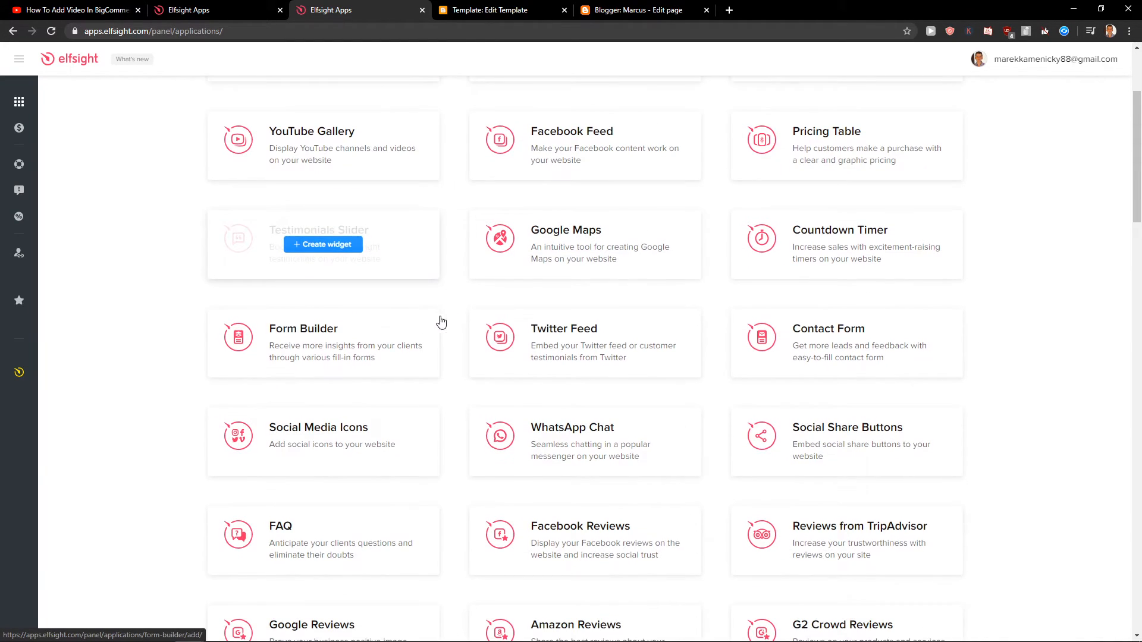
scroll("down", 3)
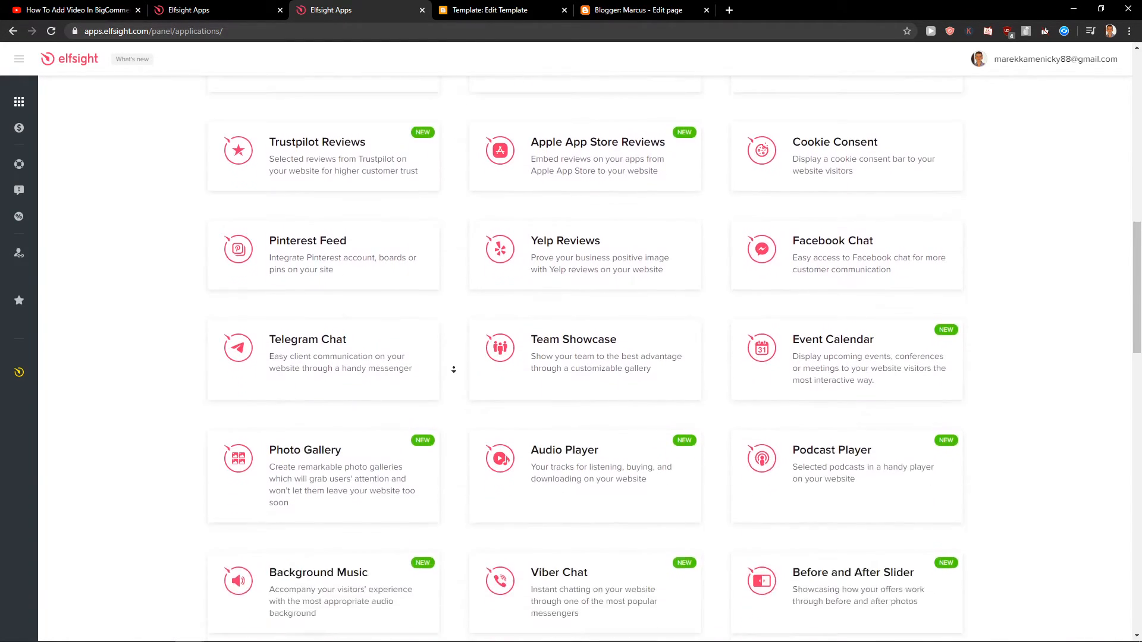
scroll("down", 3)
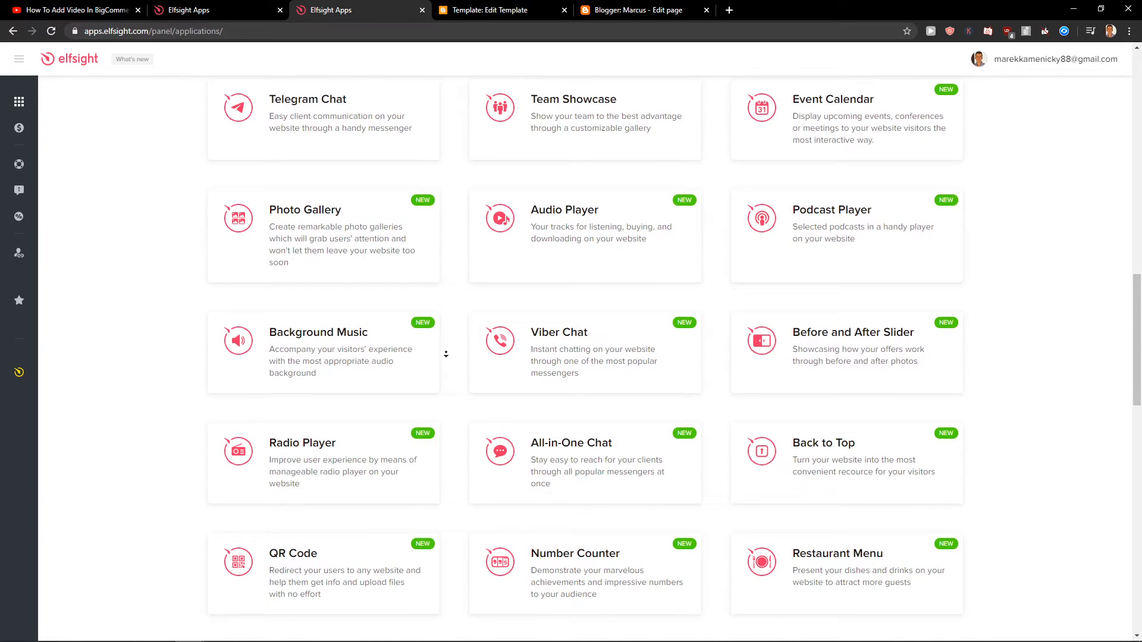
scroll("down", 3)
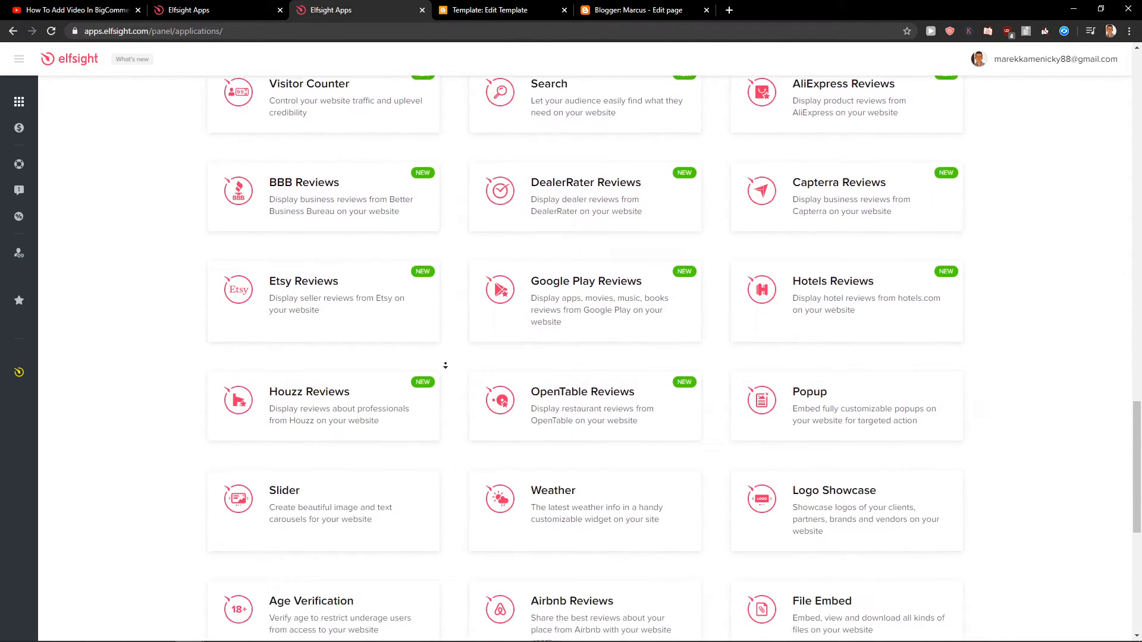
scroll("down", 3)
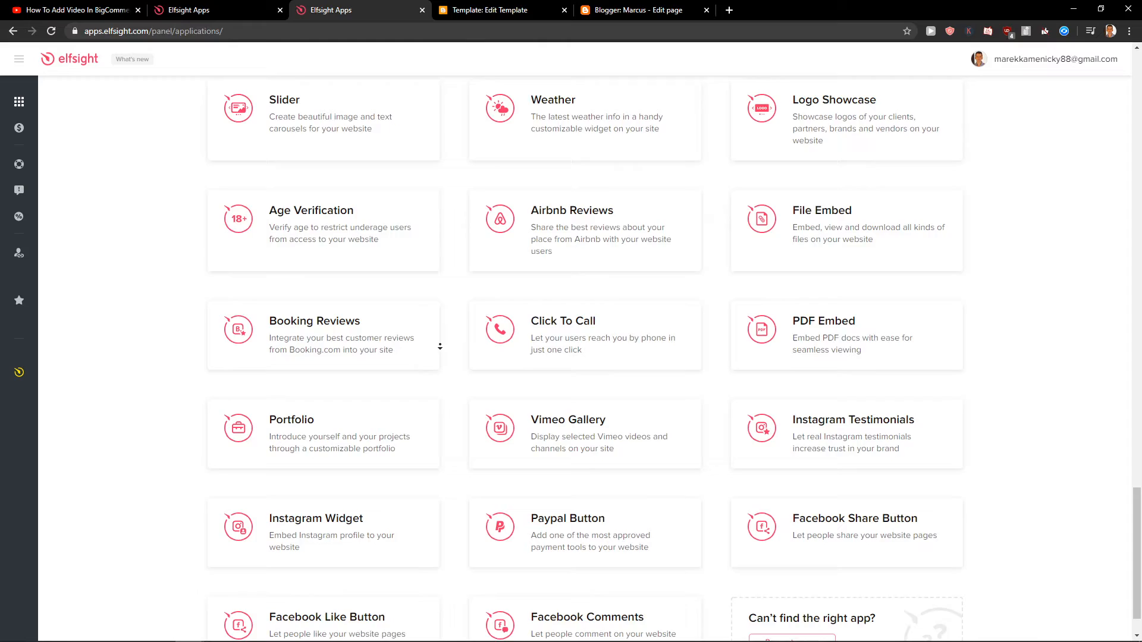
scroll("down", 3)
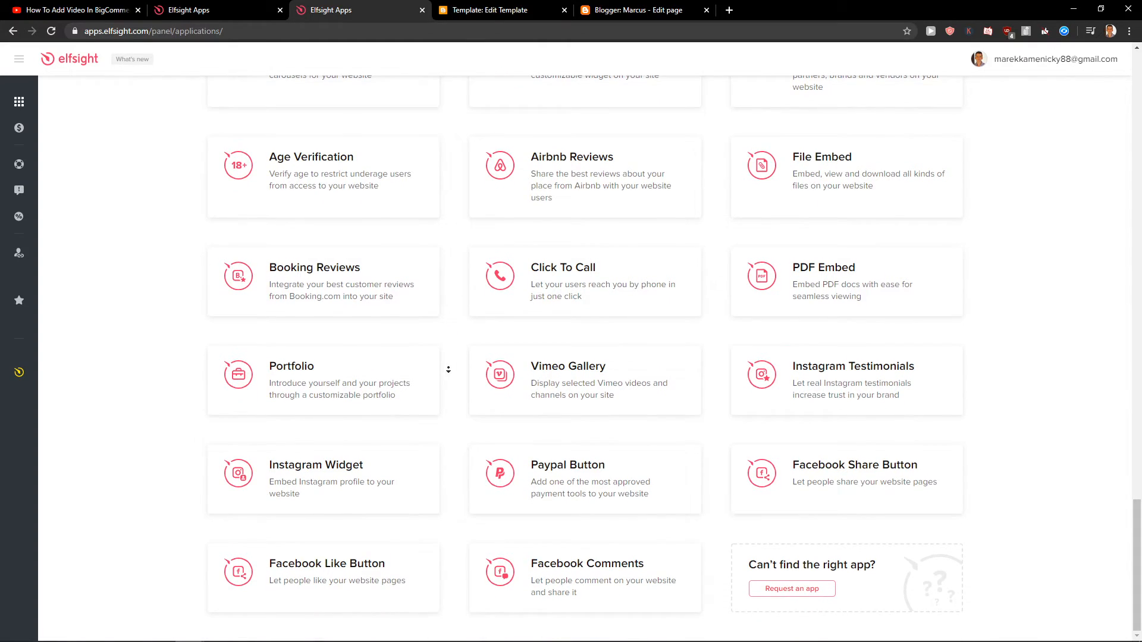
scroll("down", 3)
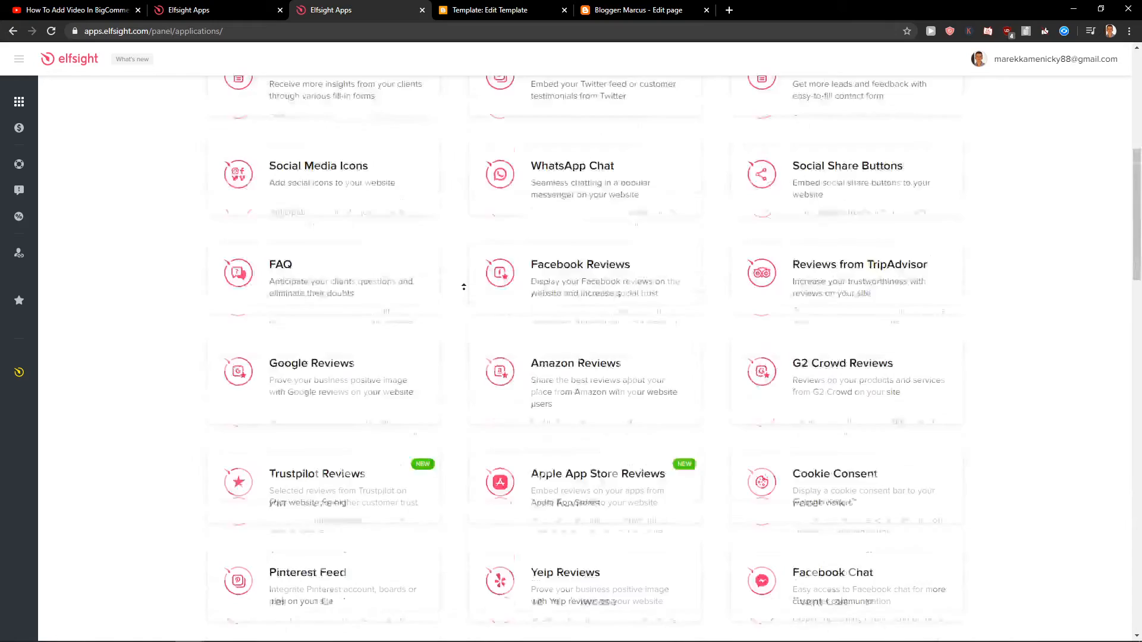
scroll("up", 3)
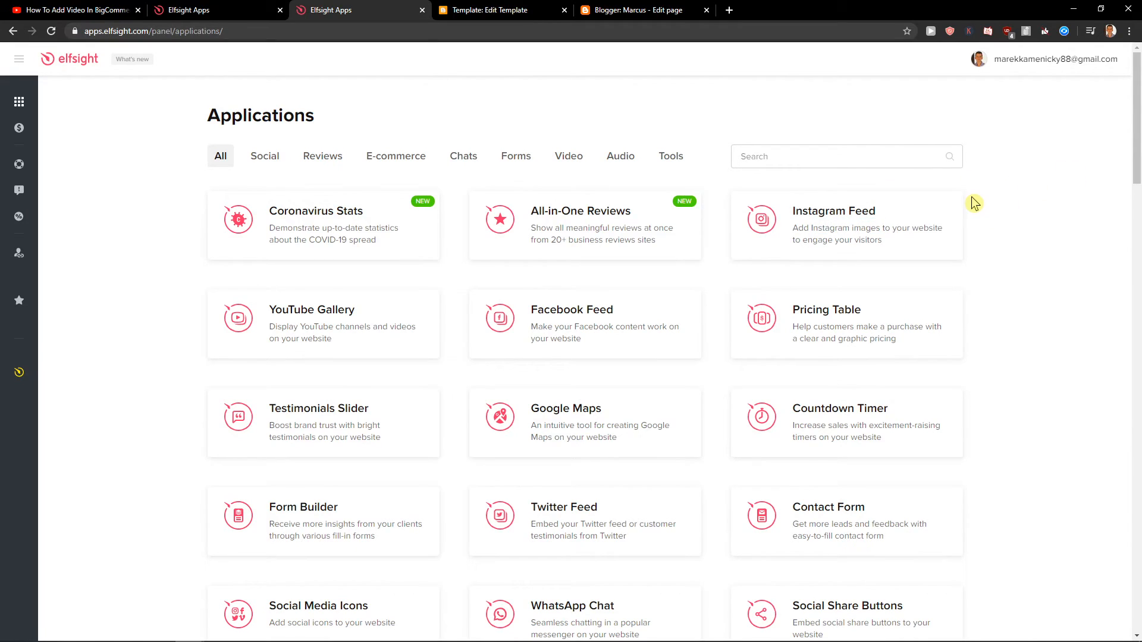